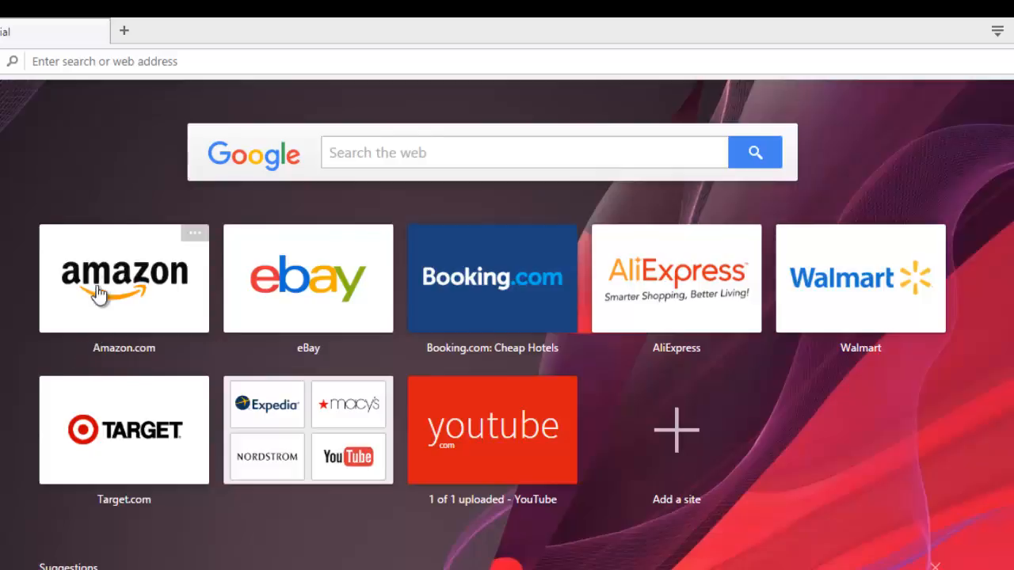
pyautogui.moveTo(151, 115)
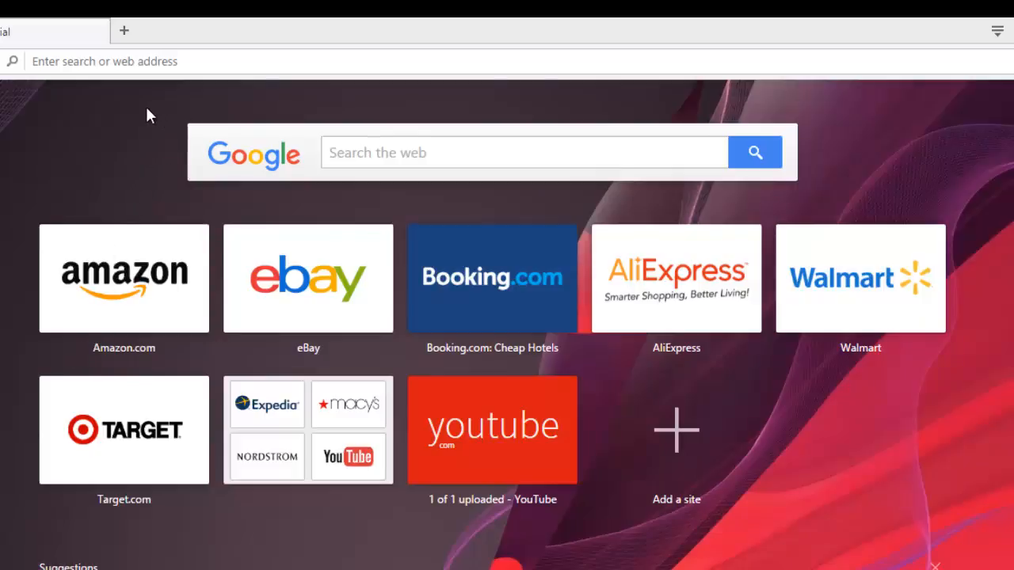
pyautogui.moveTo(110, 116)
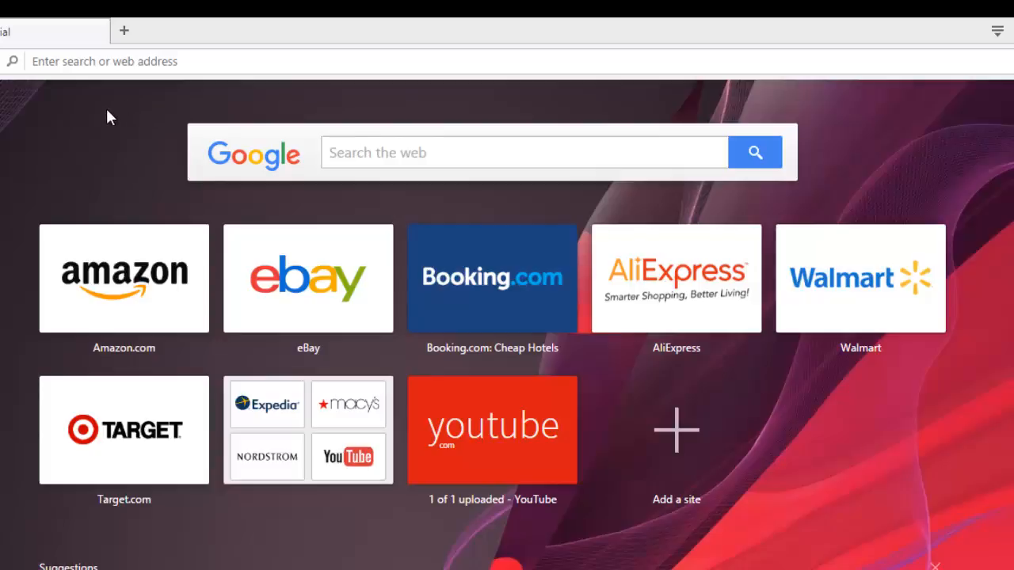
pyautogui.moveTo(107, 67)
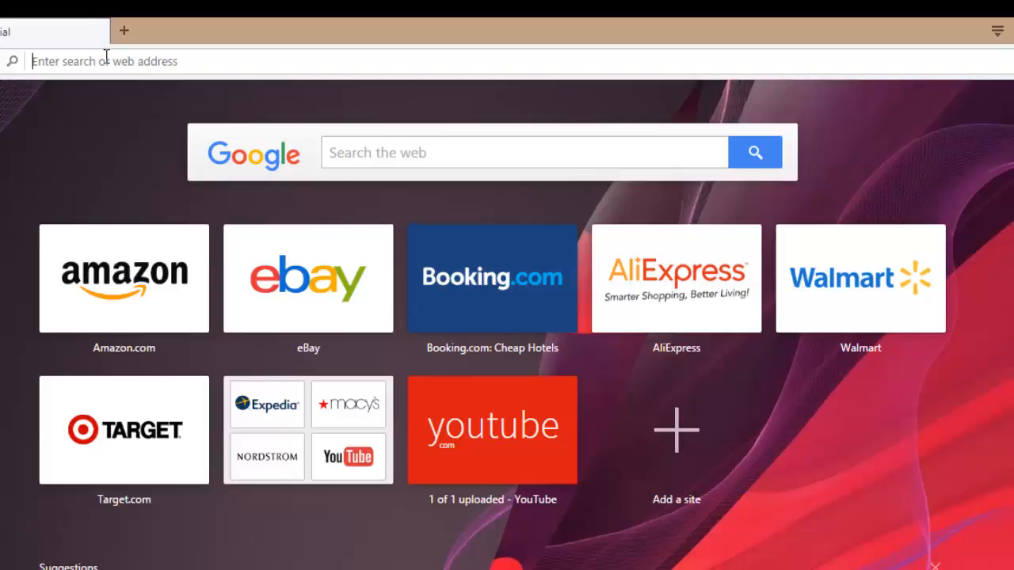
pyautogui.moveTo(117, 61)
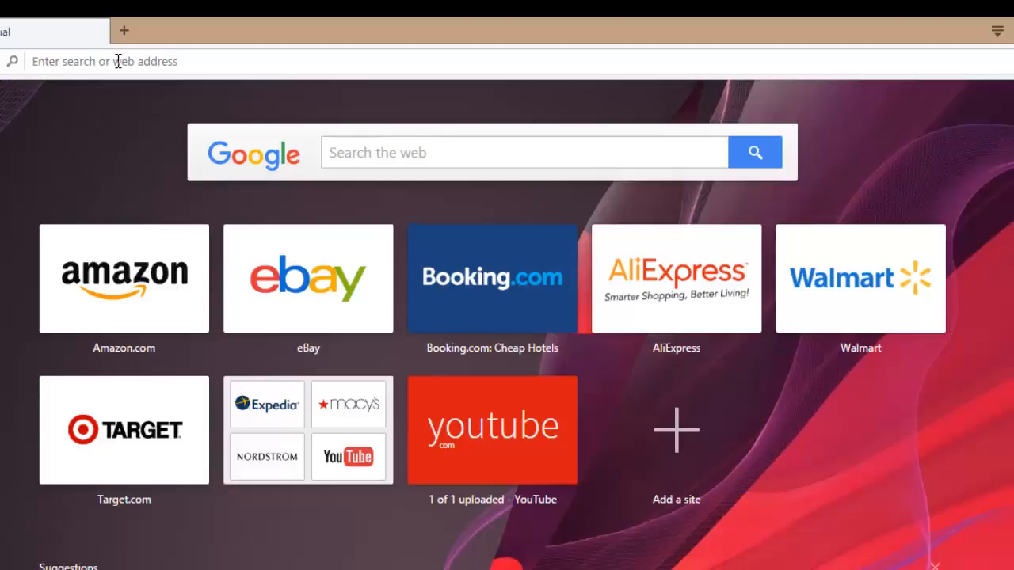
# Load mailchimp.com and go to the Log In page
pyautogui.write('mailchimp.com')
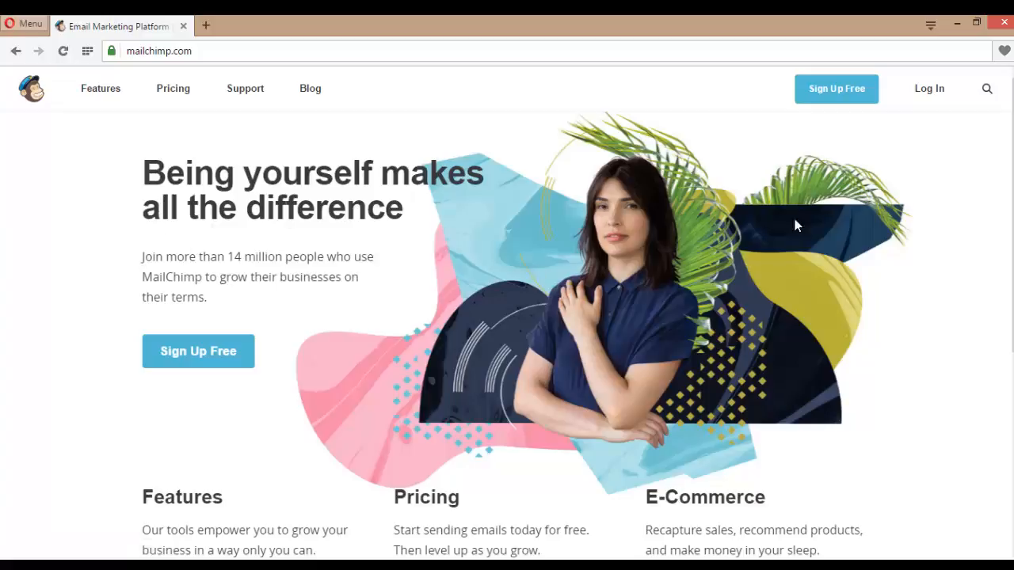
pyautogui.click(928, 88)
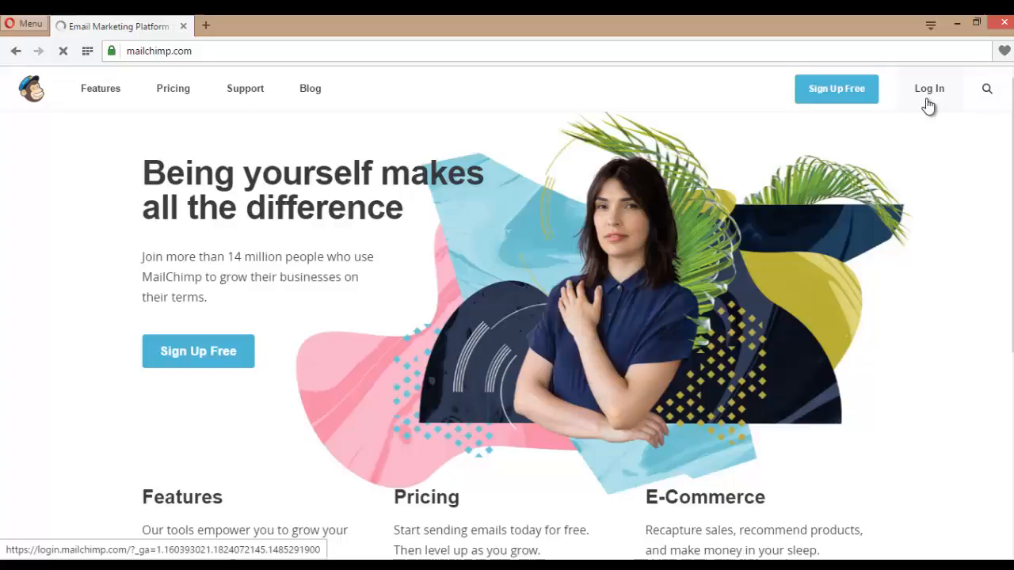
# Sign in to the MailChimp account, reaching the security information page
pyautogui.click(929, 88)
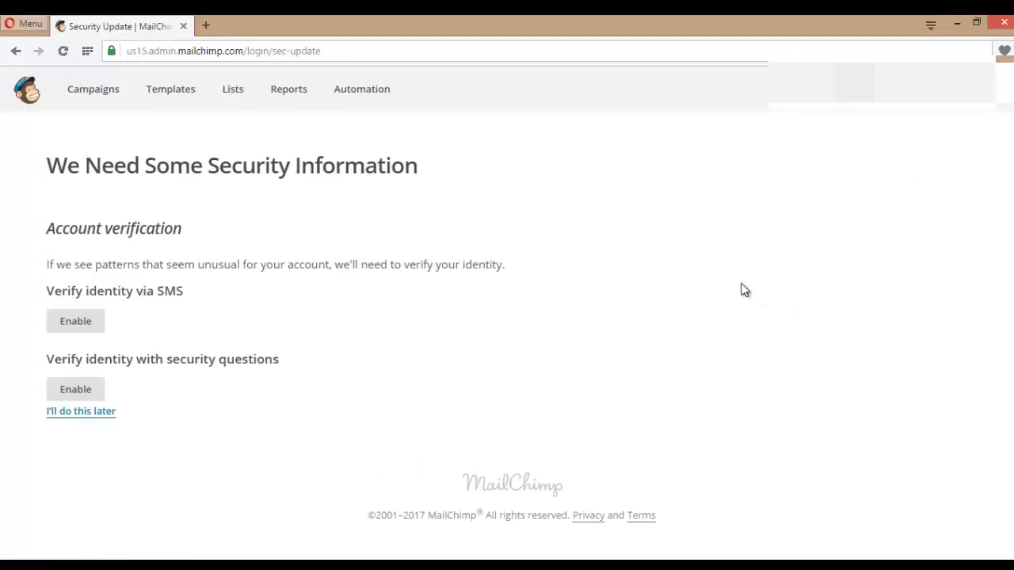
pyautogui.moveTo(732, 318)
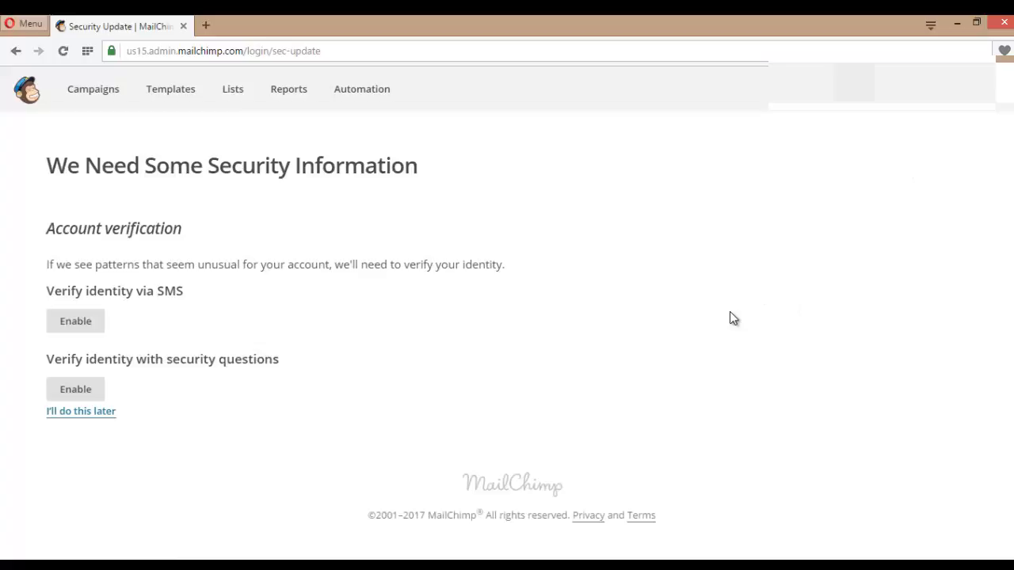
pyautogui.moveTo(686, 350)
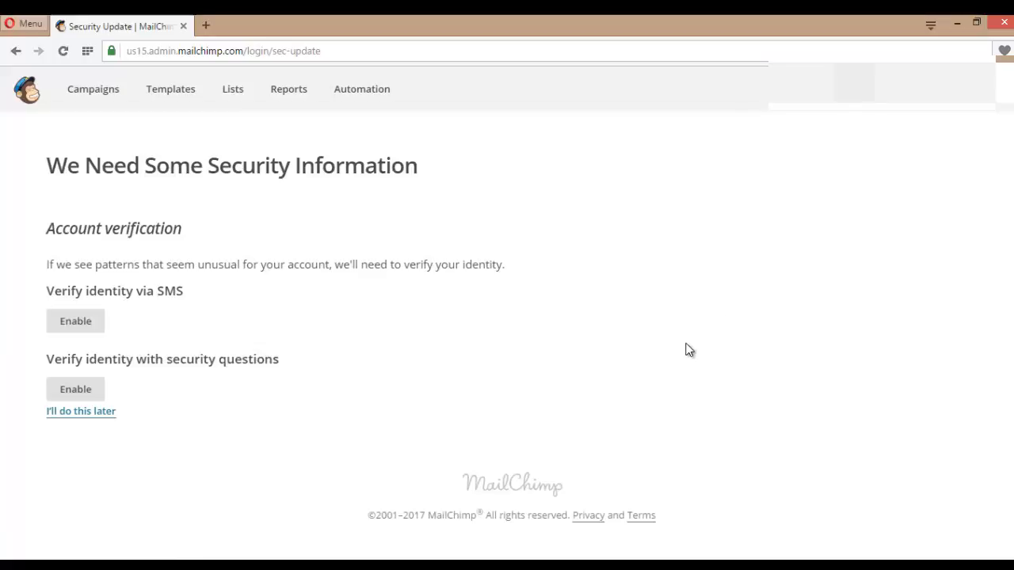
pyautogui.moveTo(477, 268)
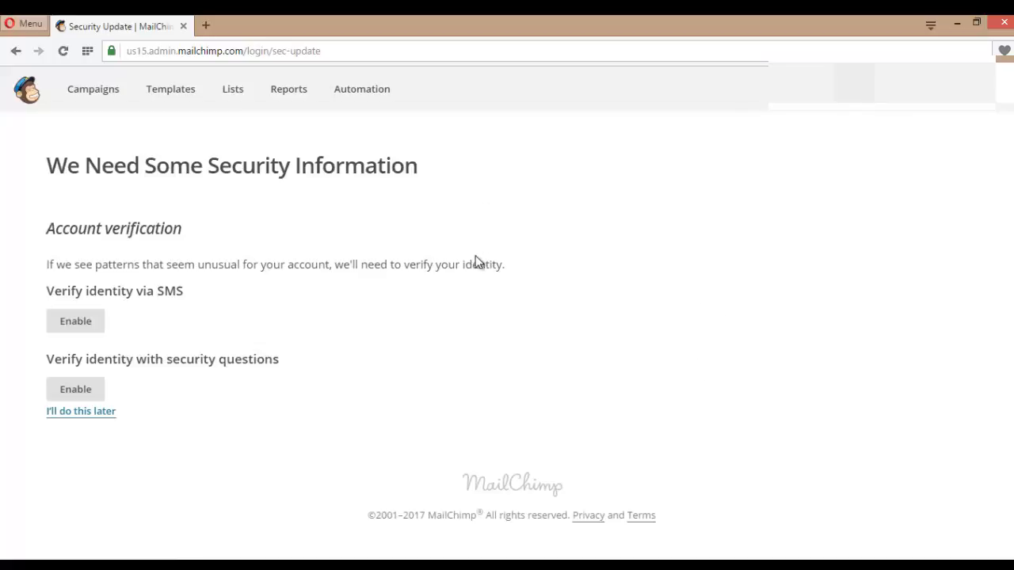
pyautogui.moveTo(473, 265)
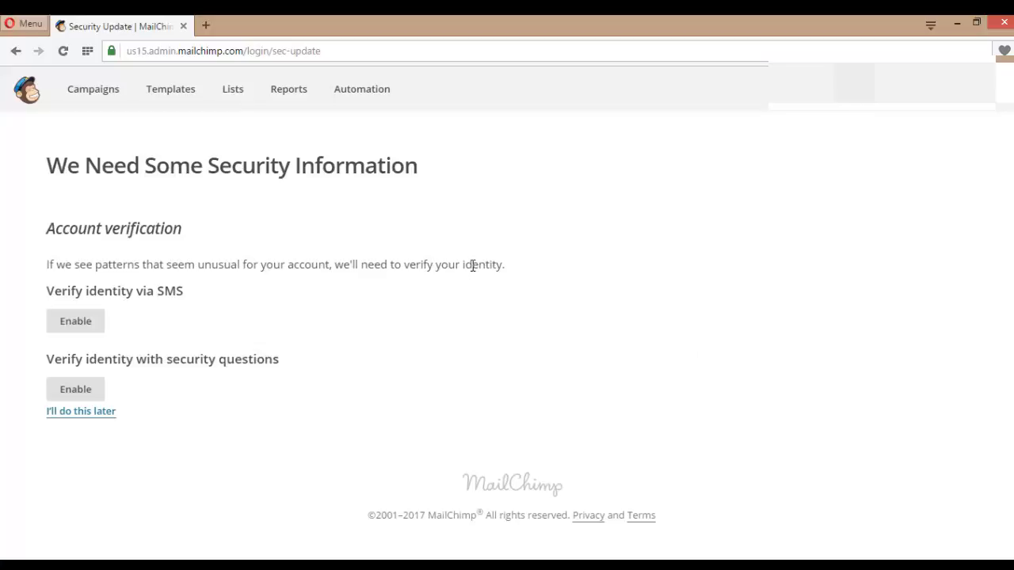
pyautogui.moveTo(480, 274)
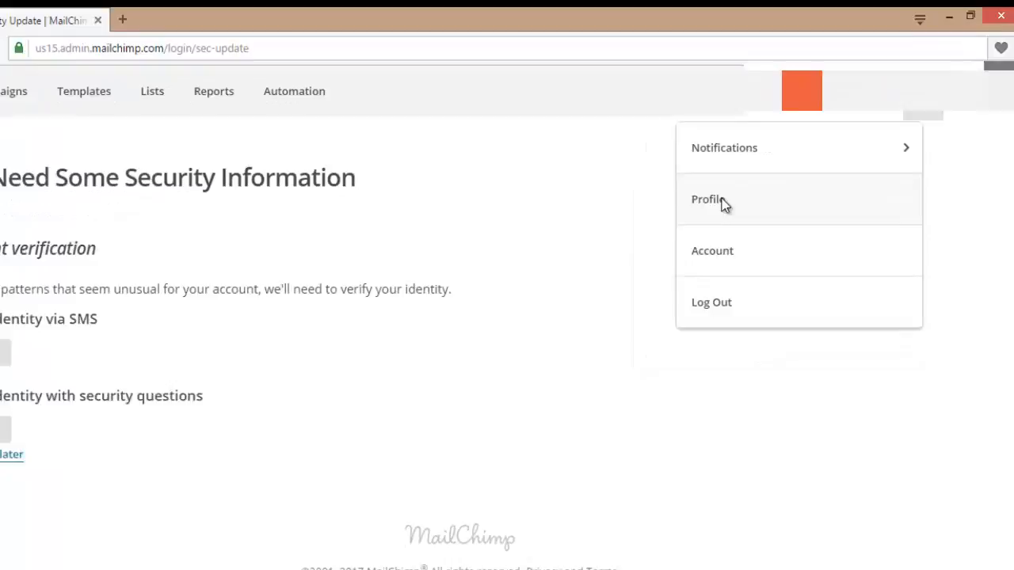
# Go from Profile through Extras to the API keys page
pyautogui.click(707, 199)
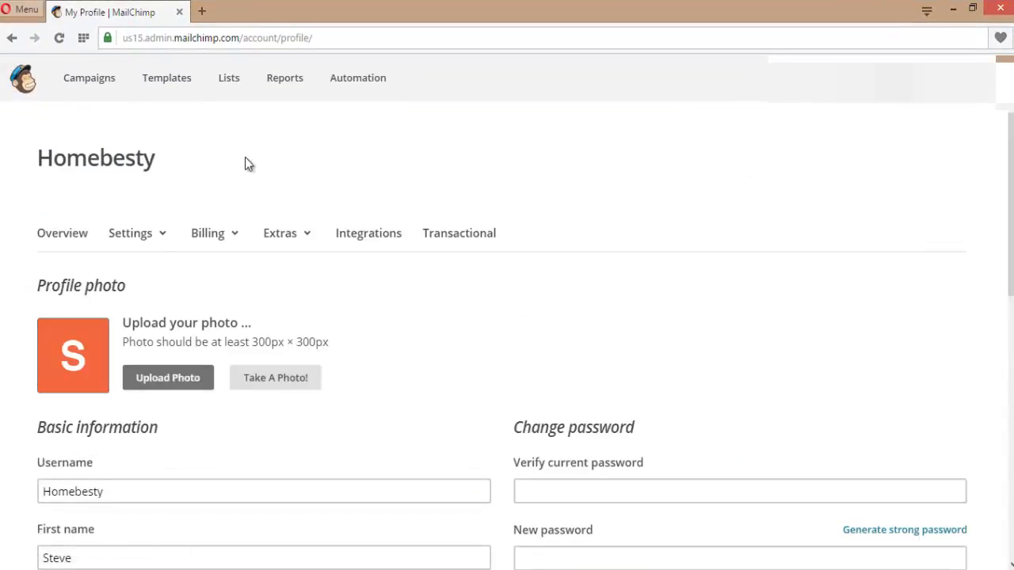
pyautogui.click(280, 233)
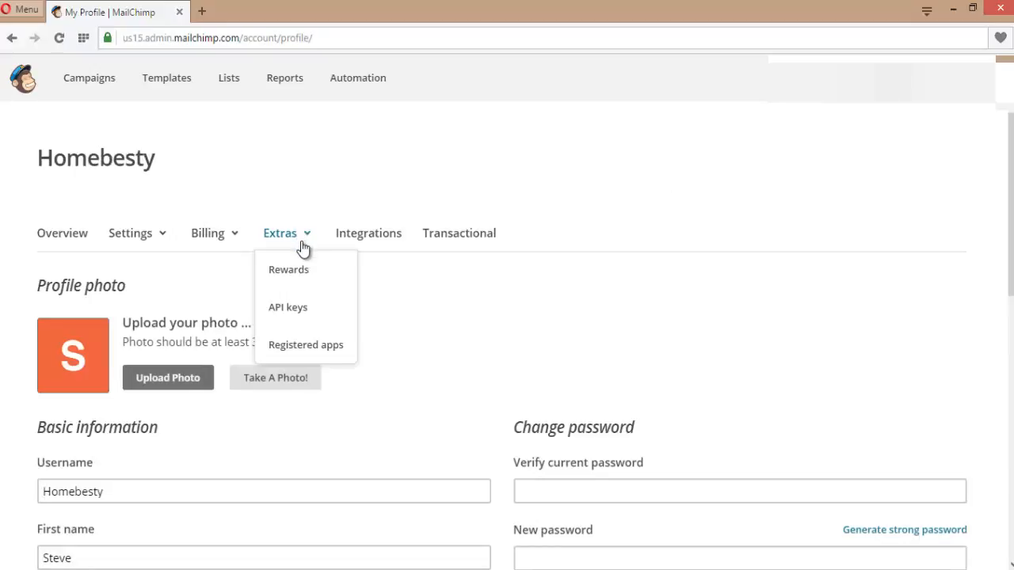
pyautogui.click(287, 307)
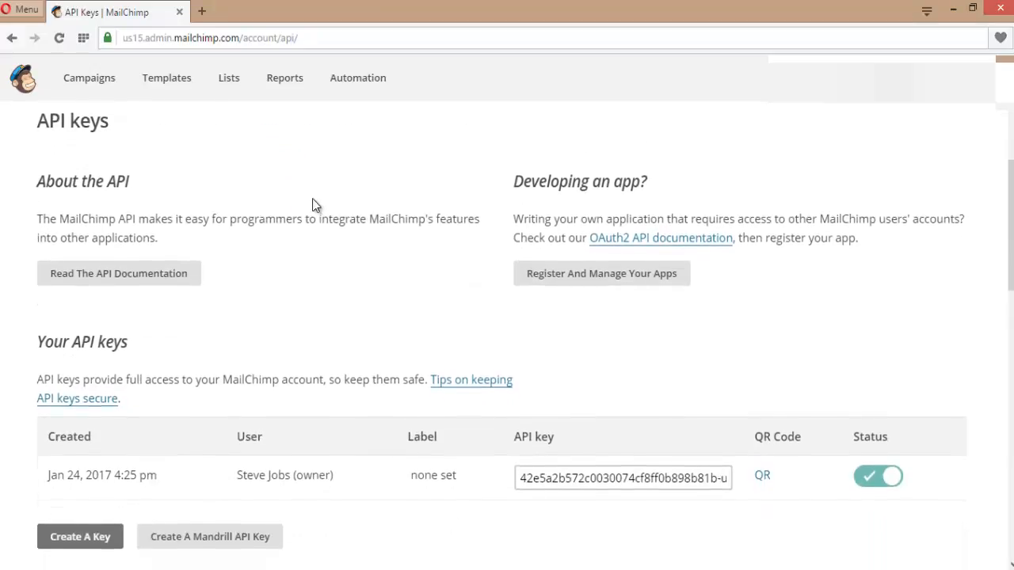
pyautogui.scroll(-3)
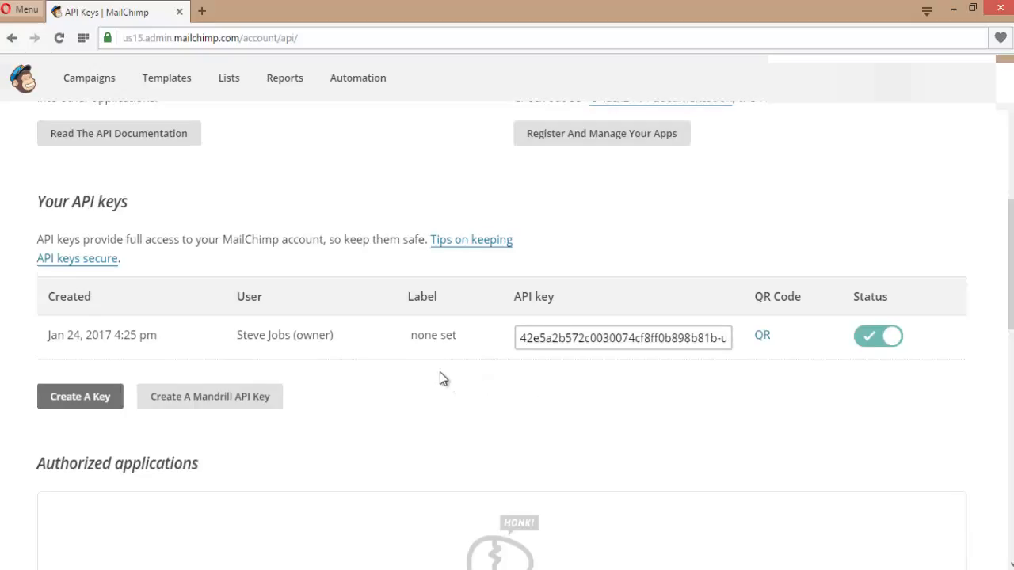
pyautogui.scroll(3)
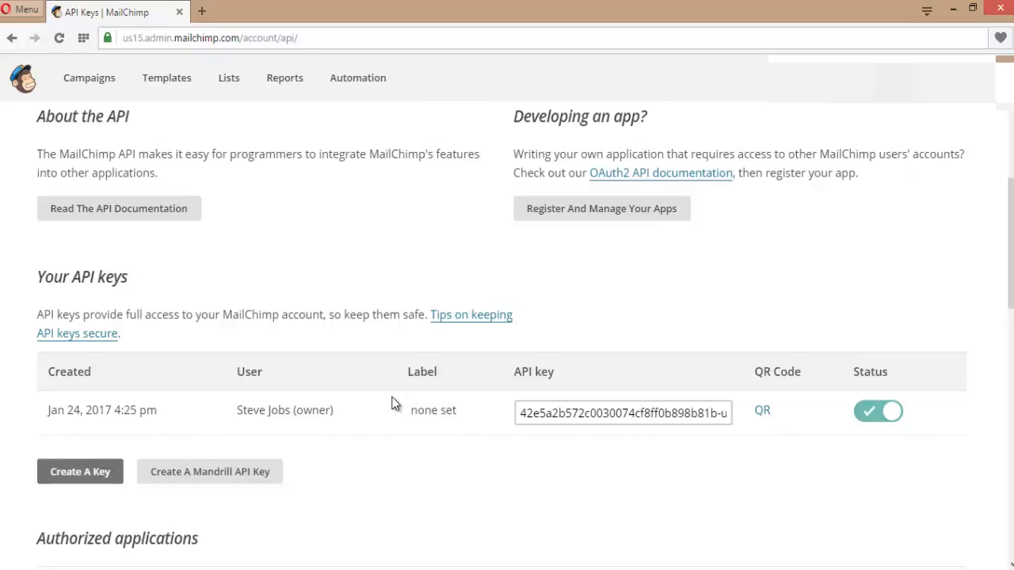
pyautogui.scroll(-3)
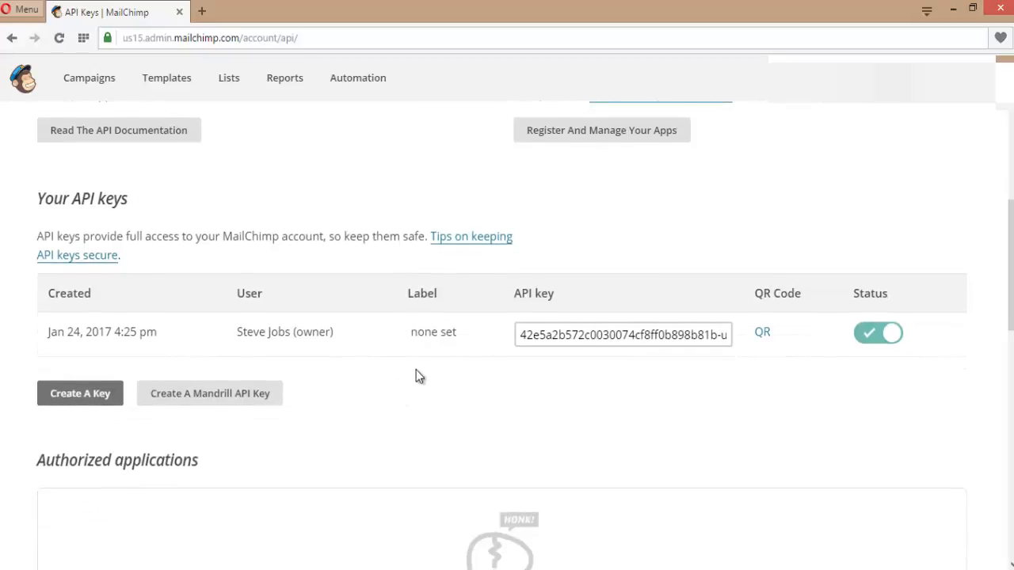
pyautogui.moveTo(422, 414)
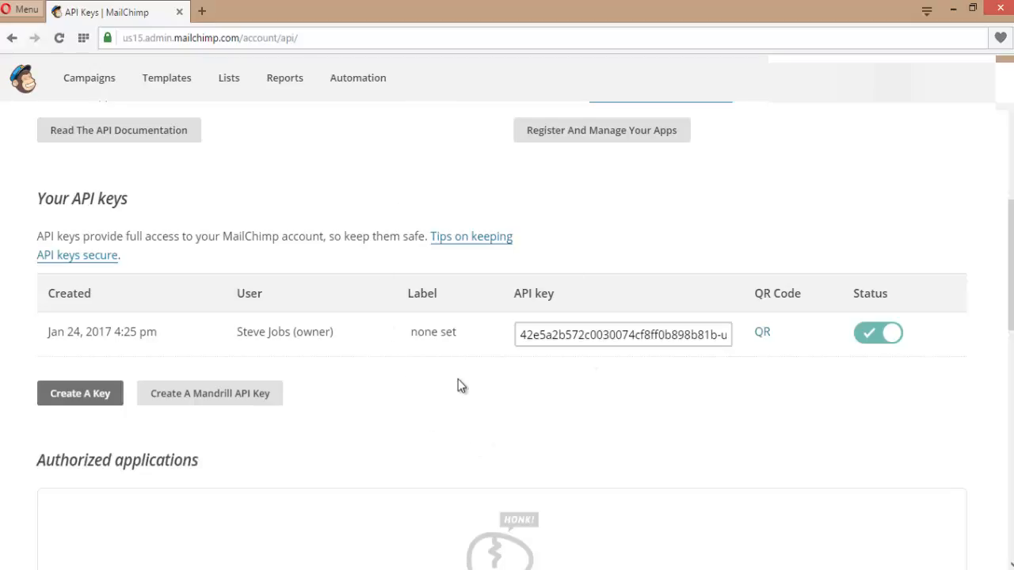
pyautogui.moveTo(338, 327)
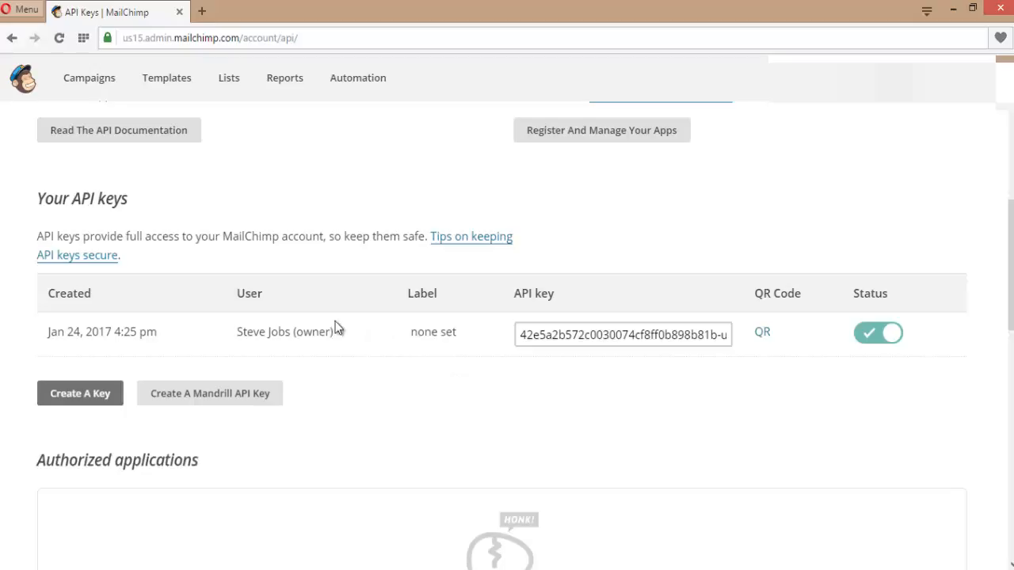
pyautogui.moveTo(271, 339)
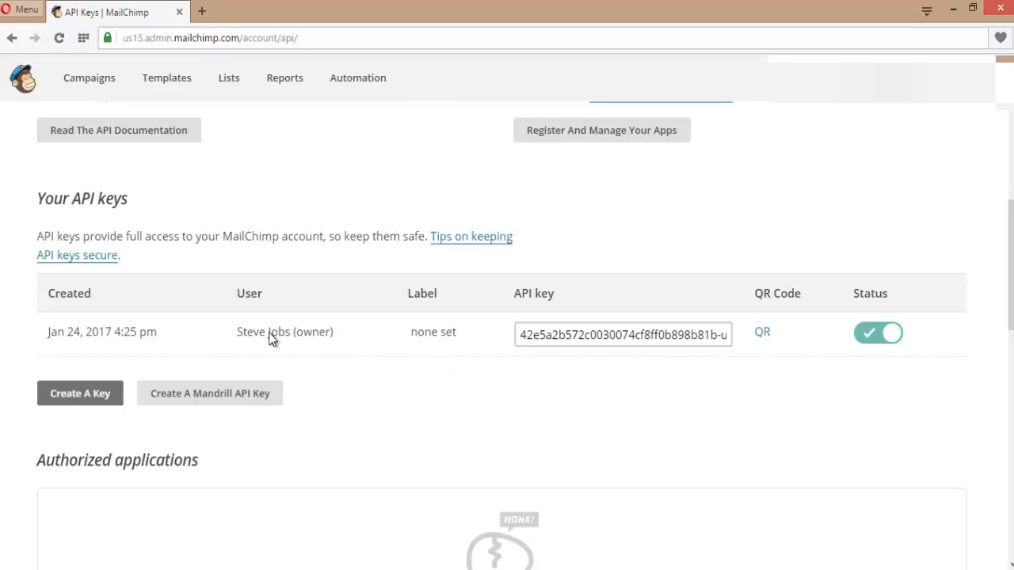
pyautogui.moveTo(254, 327)
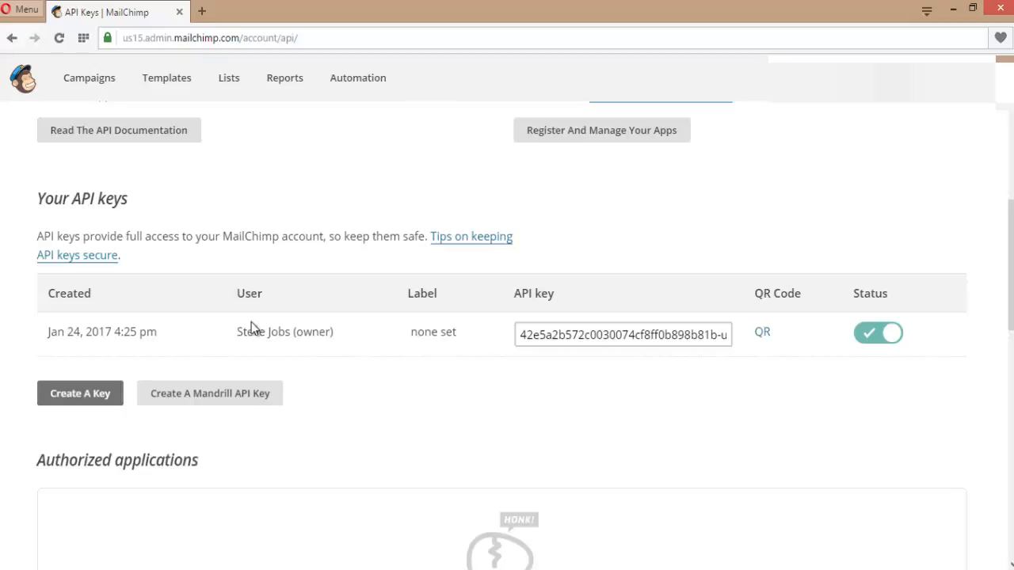
pyautogui.moveTo(248, 288)
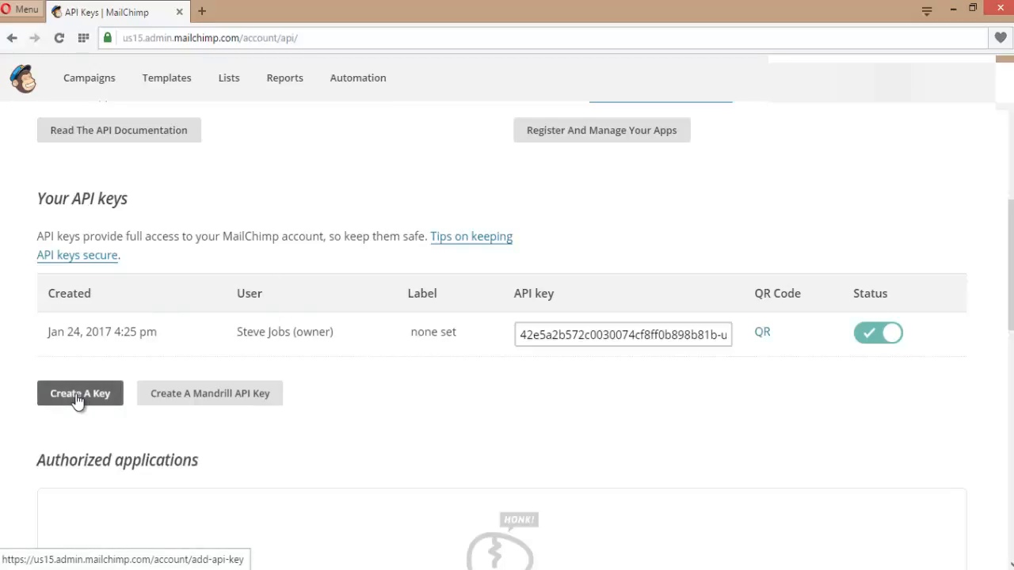
# Create a new API key and select its full value in the keys table
pyautogui.click(80, 394)
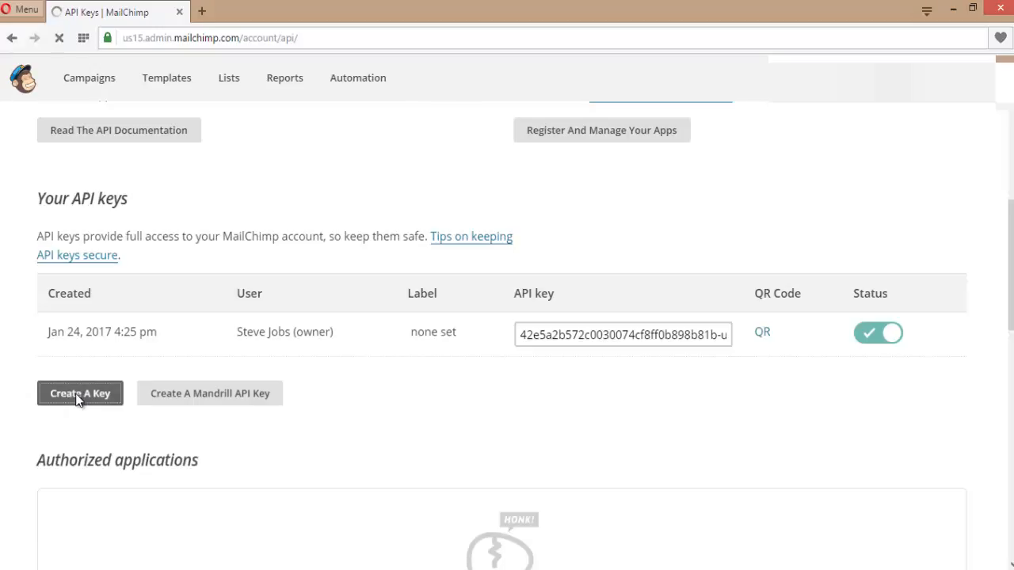
pyautogui.click(79, 393)
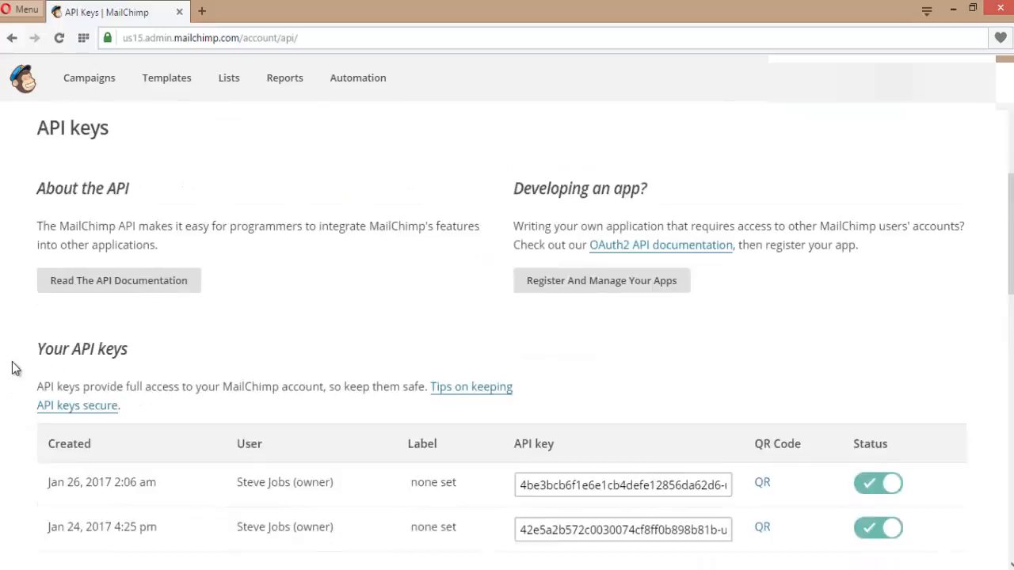
pyautogui.scroll(-3)
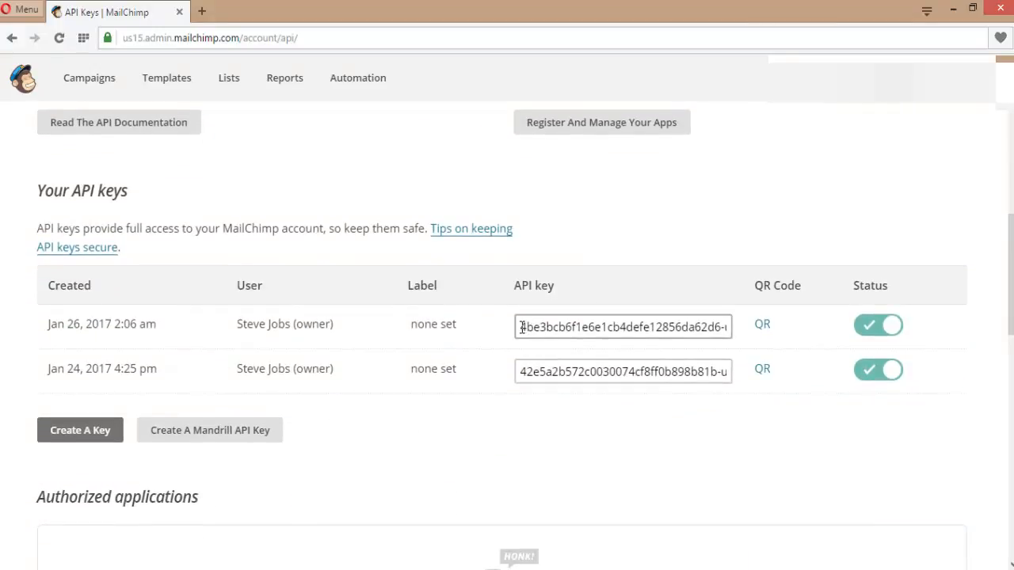
pyautogui.tripleClick(623, 326)
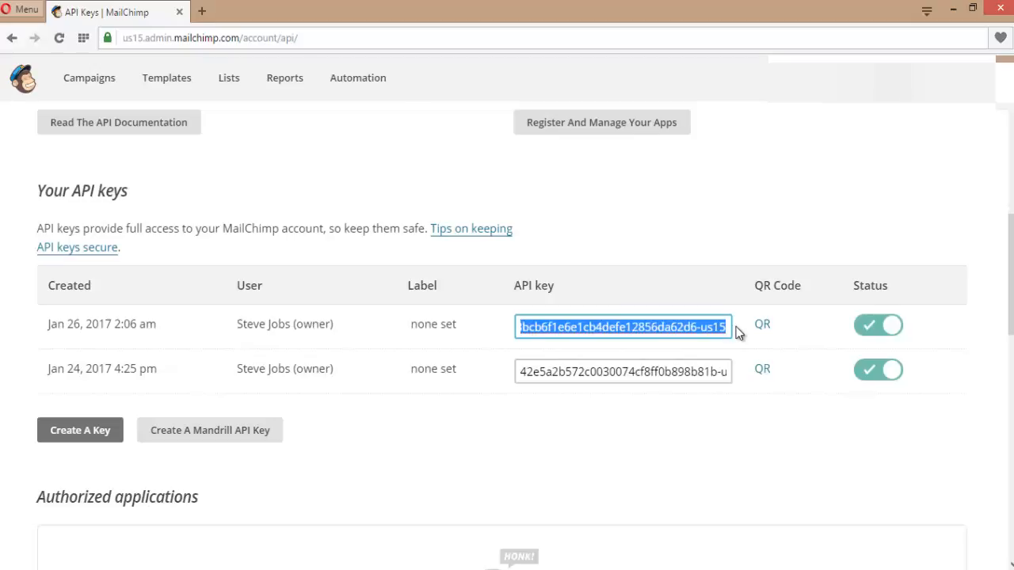
pyautogui.moveTo(690, 282)
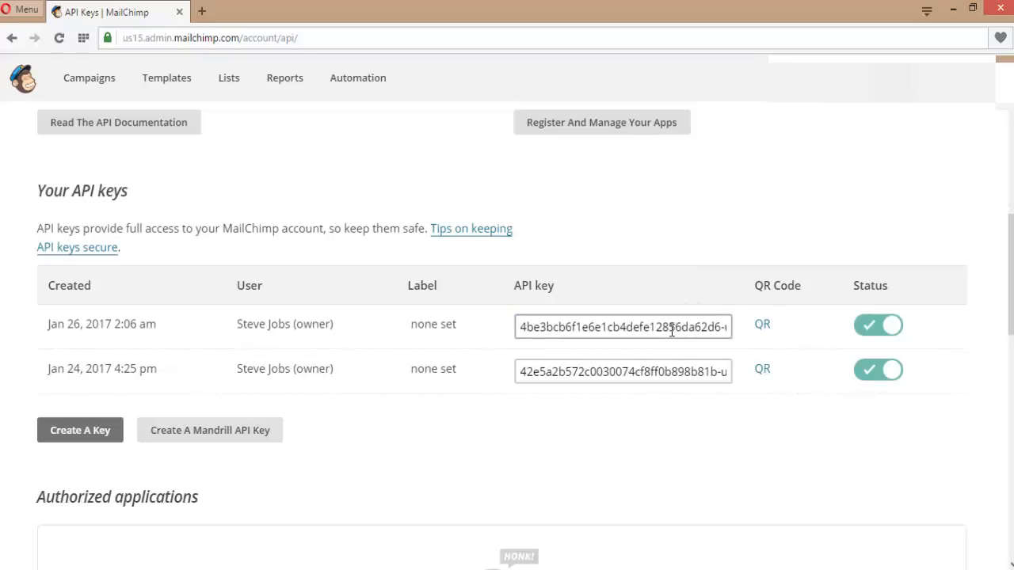
pyautogui.moveTo(687, 289)
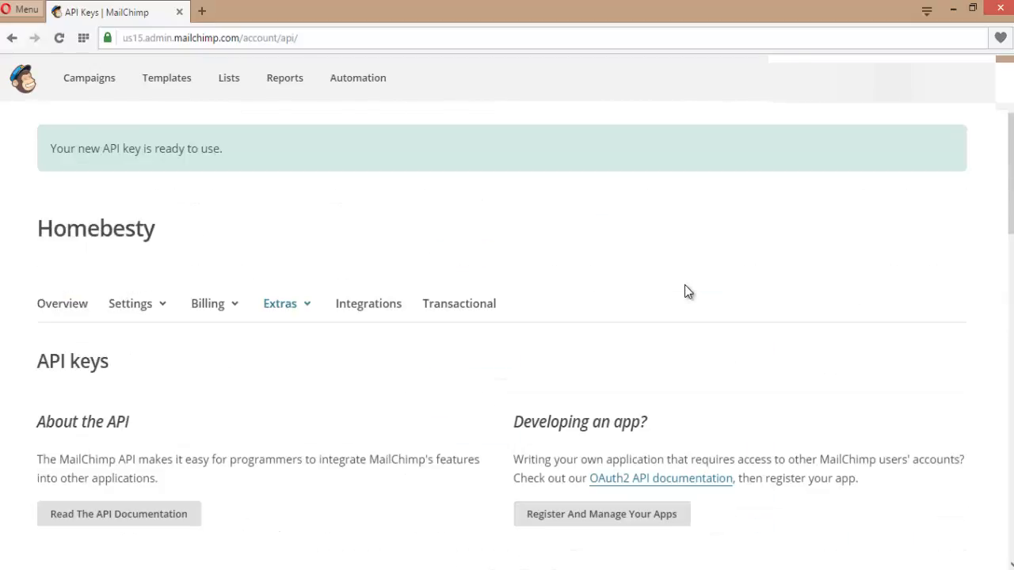
pyautogui.scroll(-3)
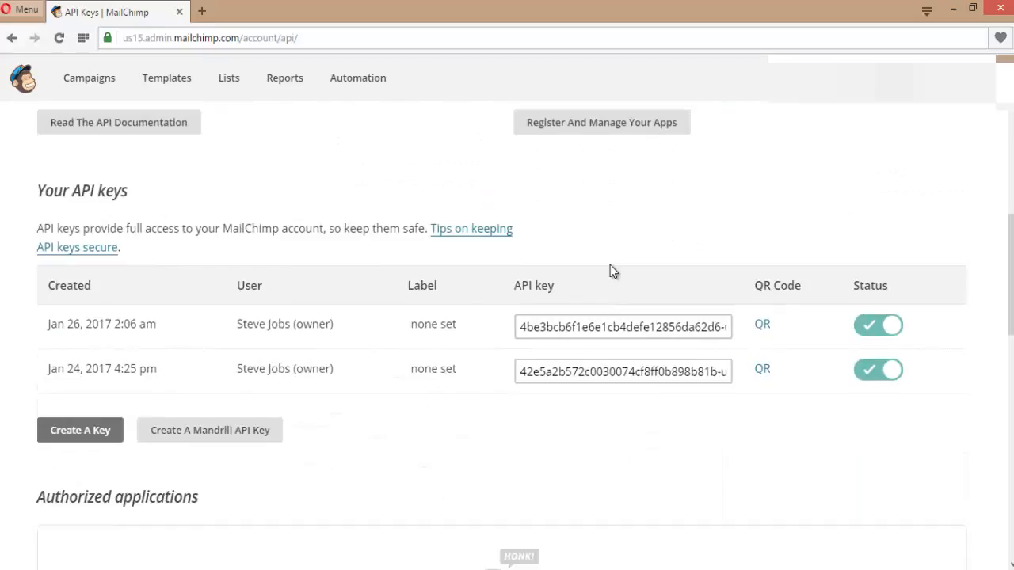
pyautogui.moveTo(529, 201)
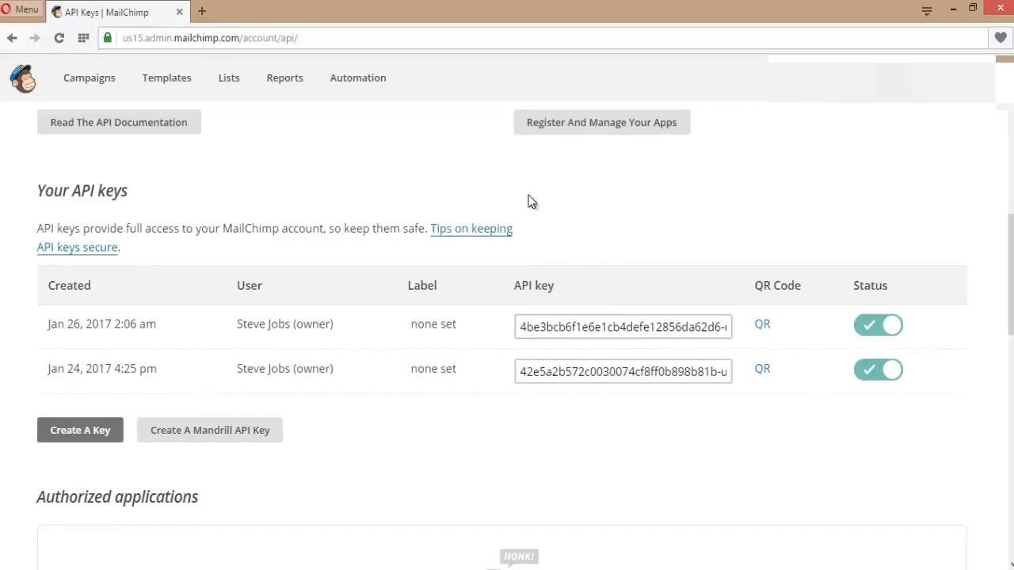
pyautogui.moveTo(322, 173)
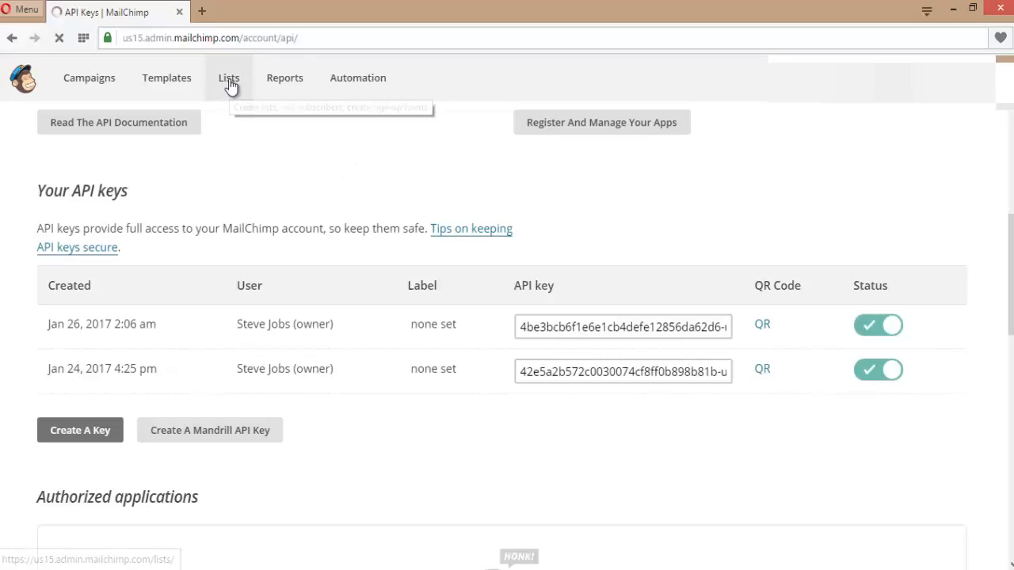
# Open the Lists page and tick then untick the Demo list checkbox
pyautogui.click(228, 78)
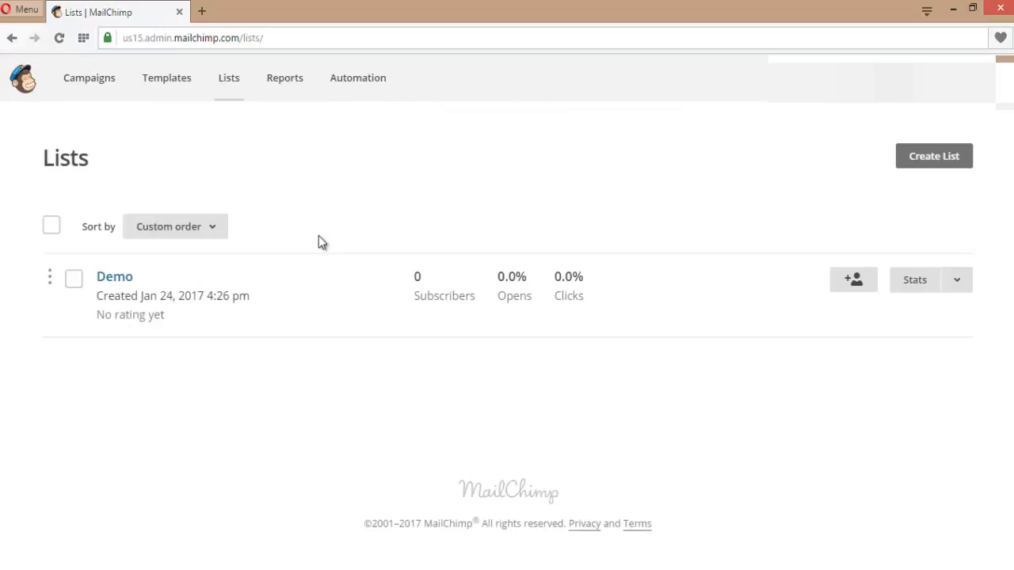
pyautogui.moveTo(271, 291)
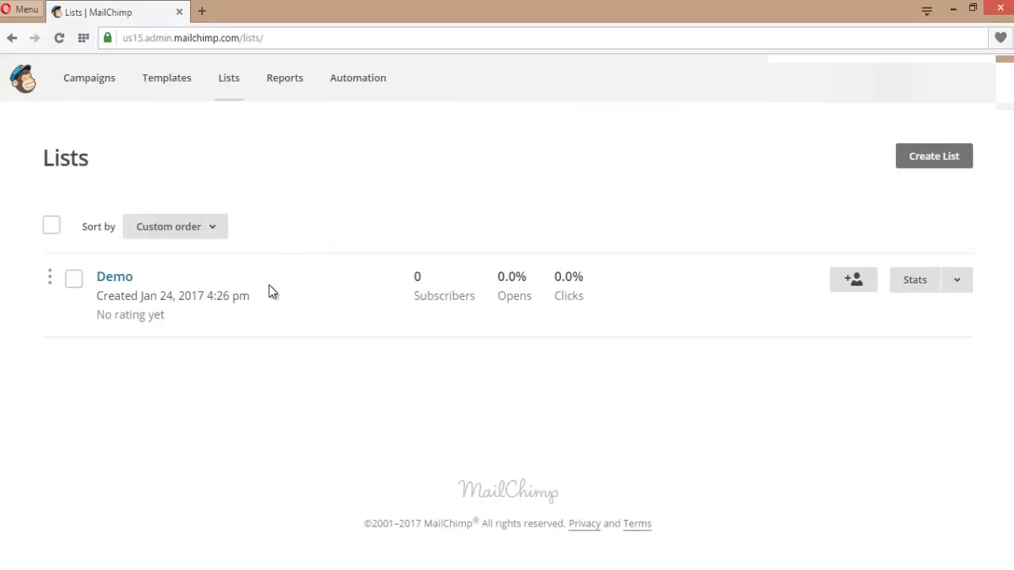
pyautogui.moveTo(275, 316)
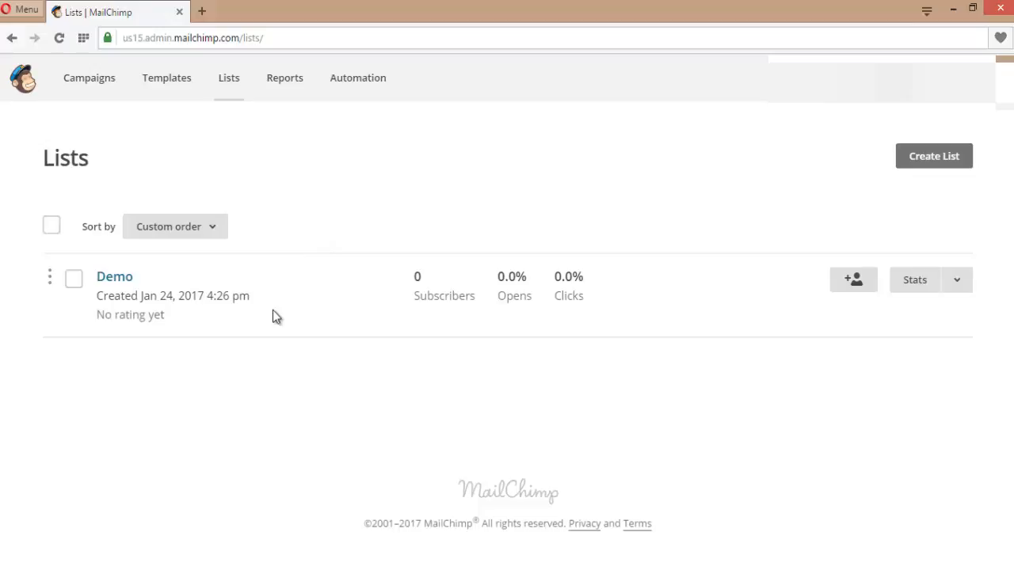
pyautogui.moveTo(479, 421)
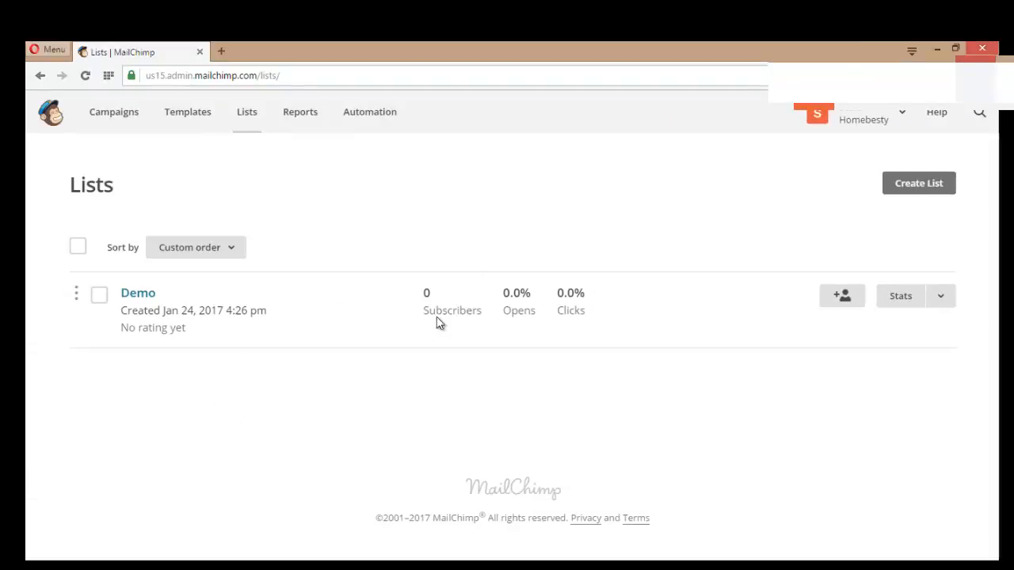
pyautogui.click(99, 294)
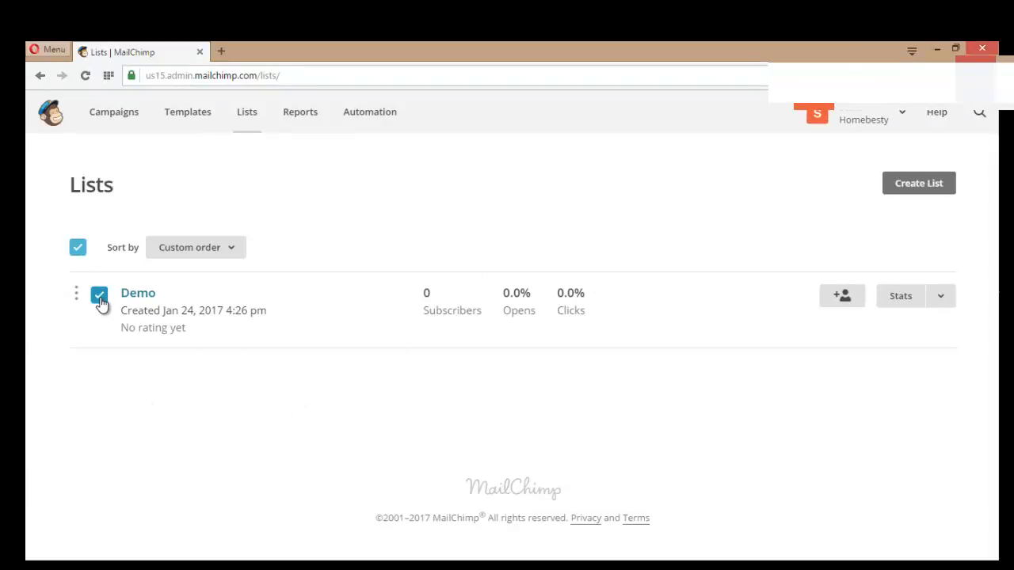
pyautogui.click(98, 294)
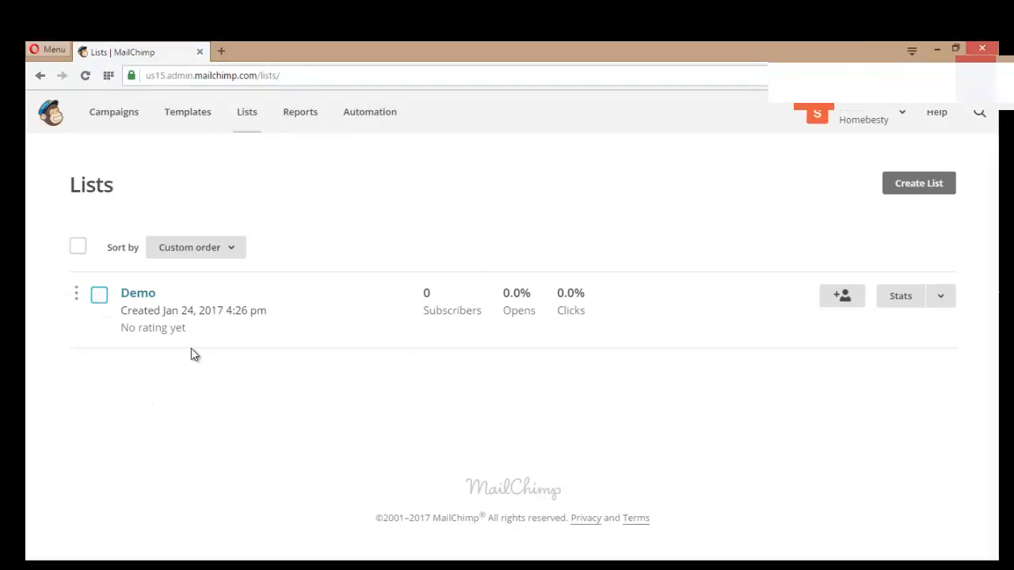
pyautogui.moveTo(205, 351)
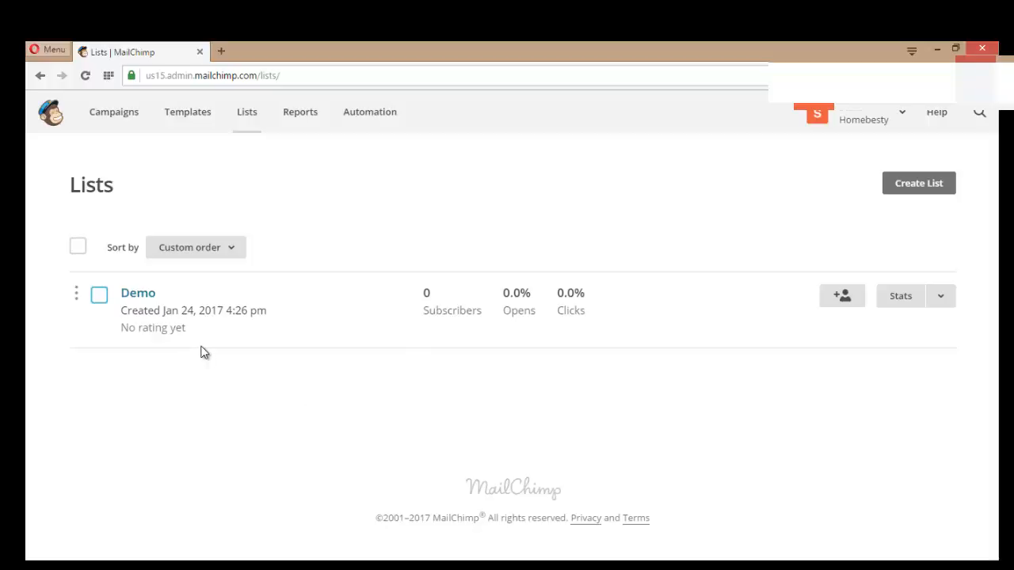
pyautogui.moveTo(293, 287)
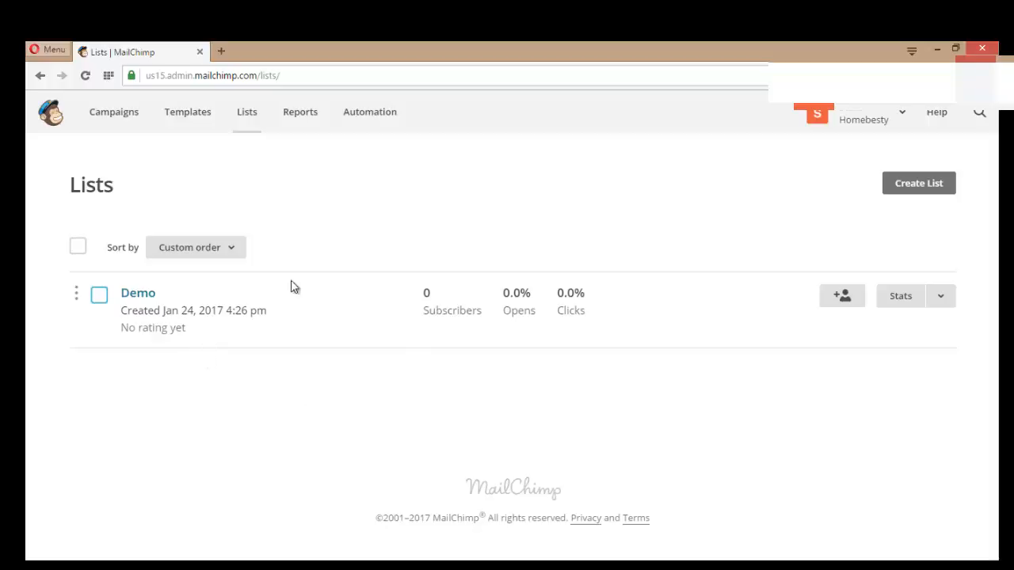
pyautogui.moveTo(364, 338)
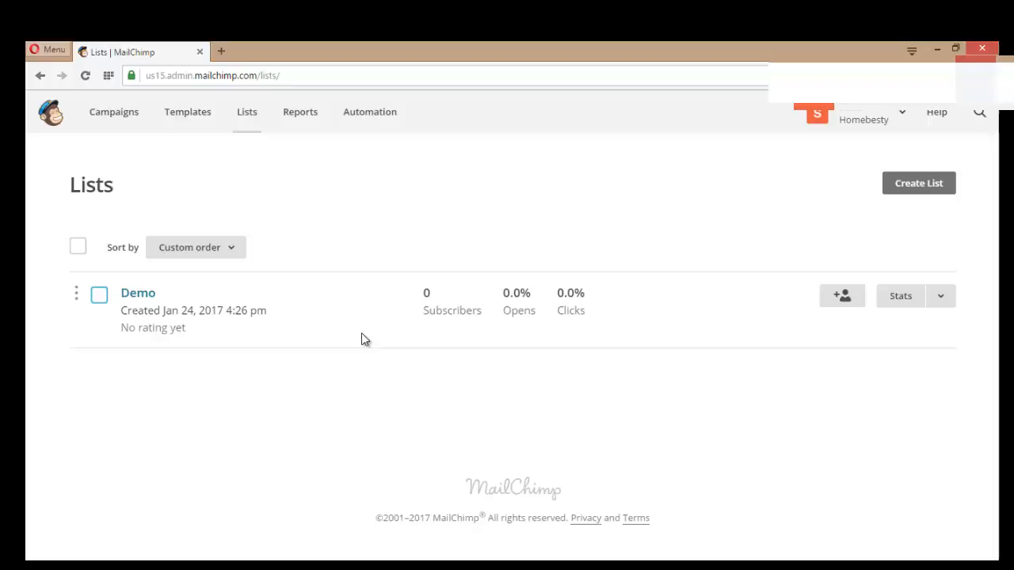
pyautogui.moveTo(138, 293)
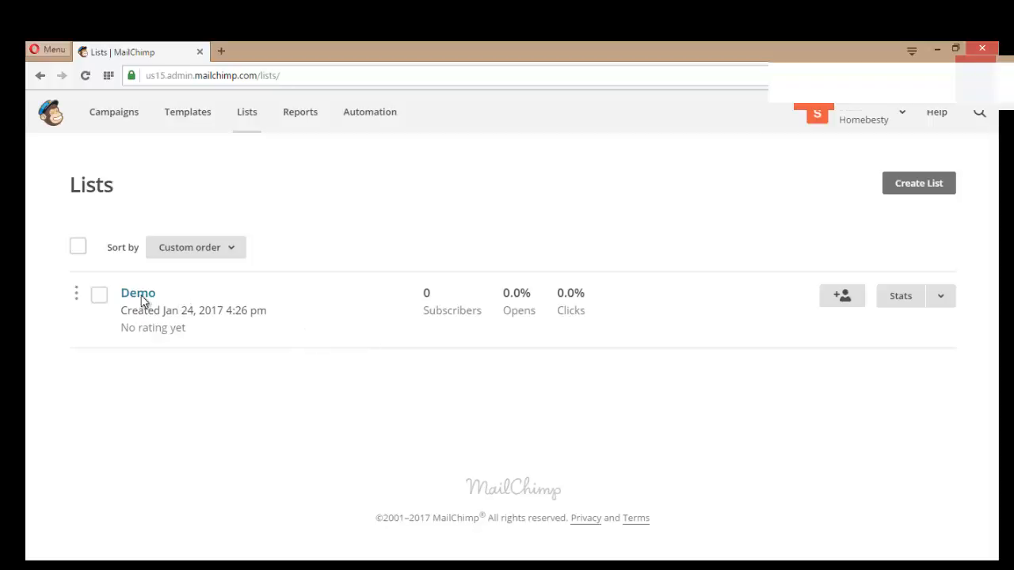
pyautogui.moveTo(929, 407)
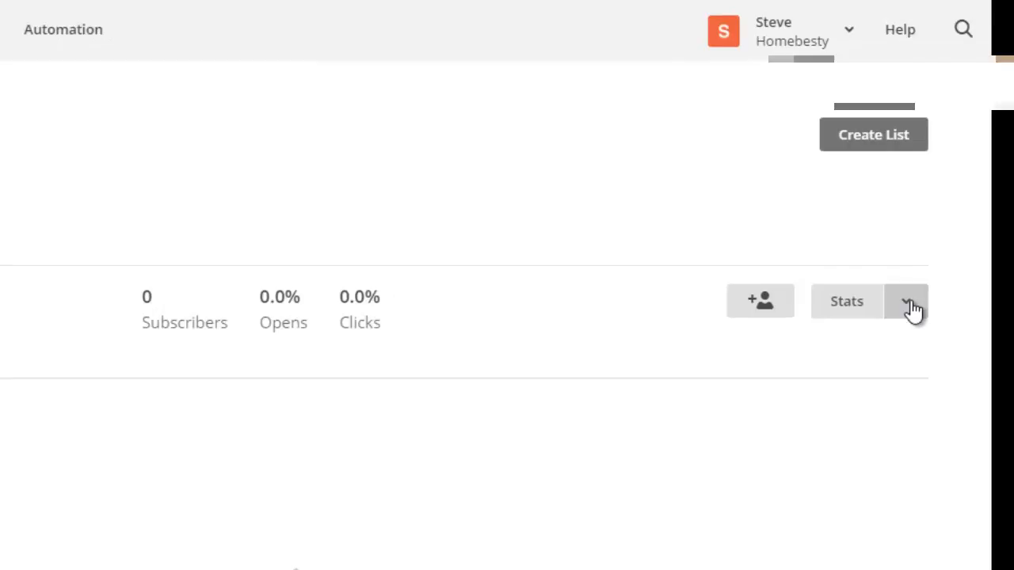
# Choose Settings from the Demo list's Stats dropdown
pyautogui.click(907, 301)
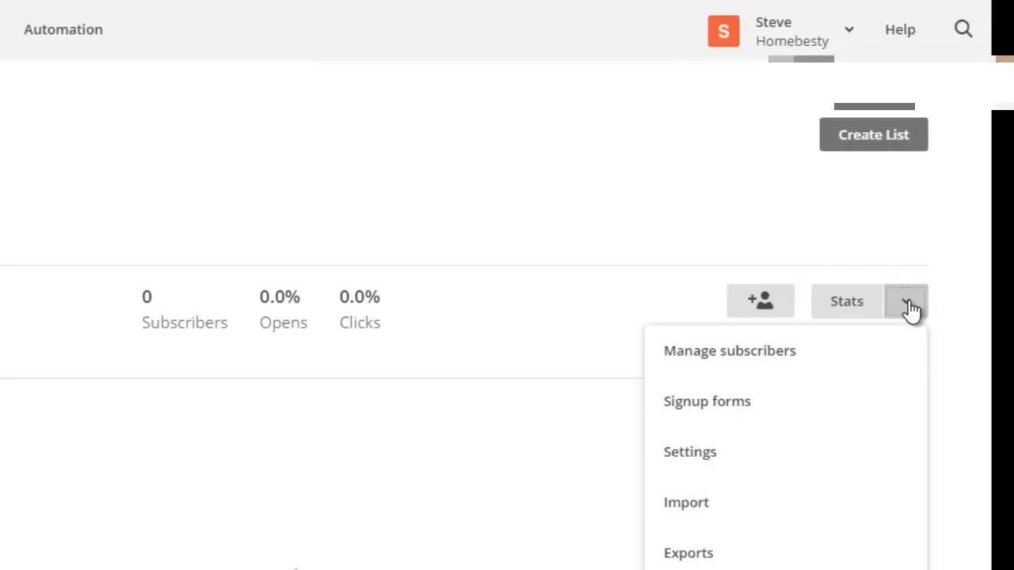
pyautogui.moveTo(713, 455)
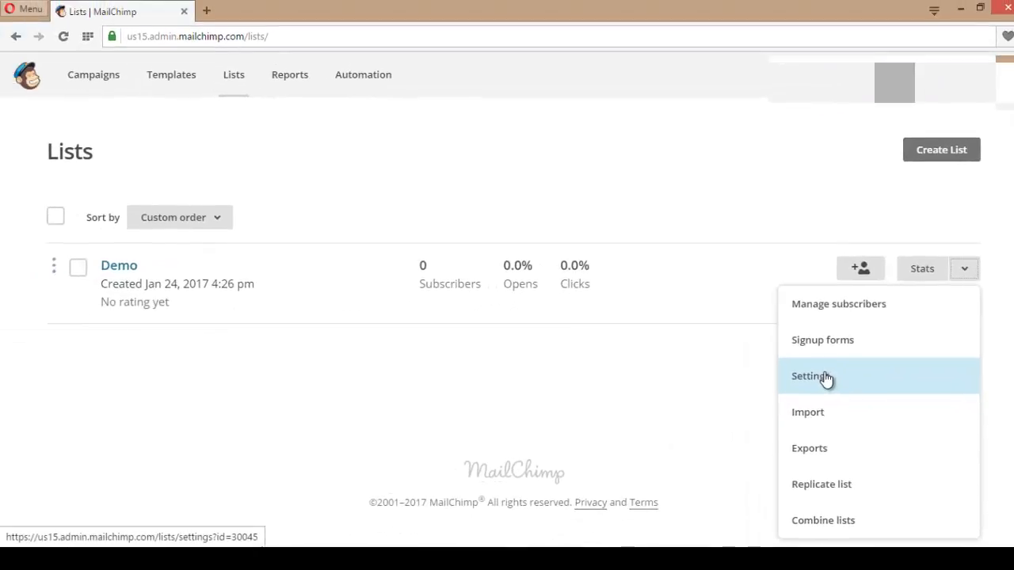
pyautogui.moveTo(834, 378)
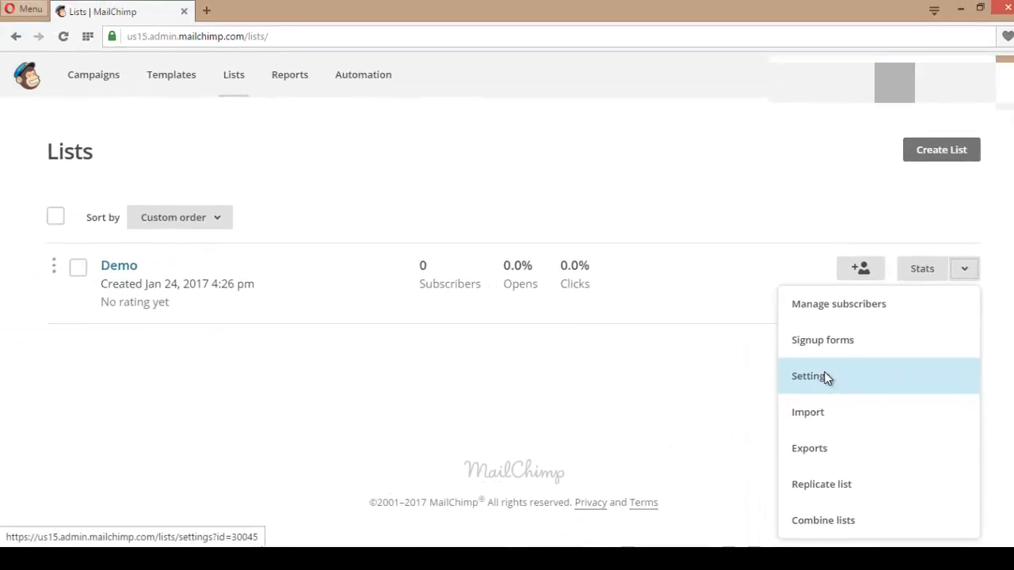
pyautogui.click(809, 376)
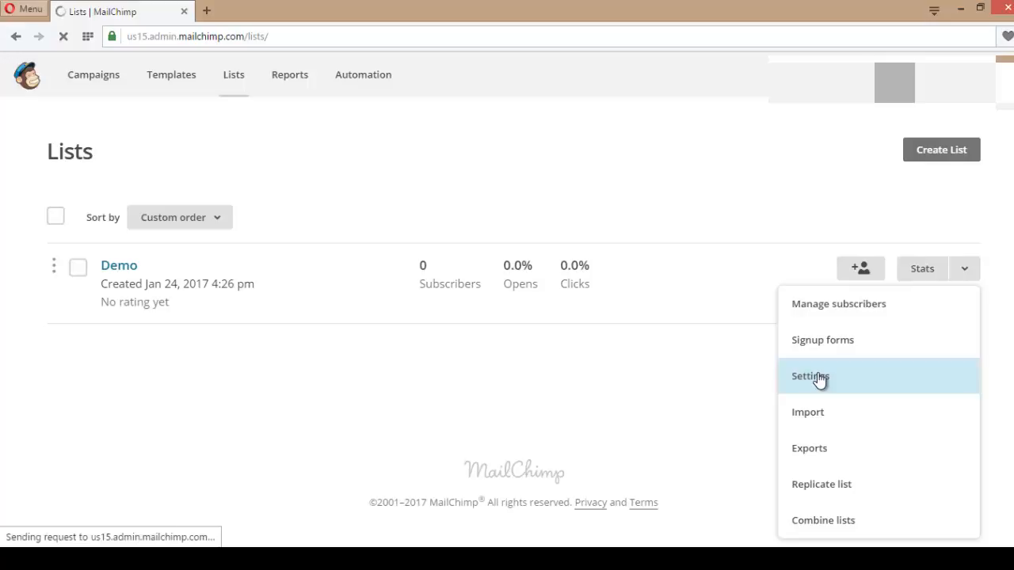
pyautogui.click(811, 376)
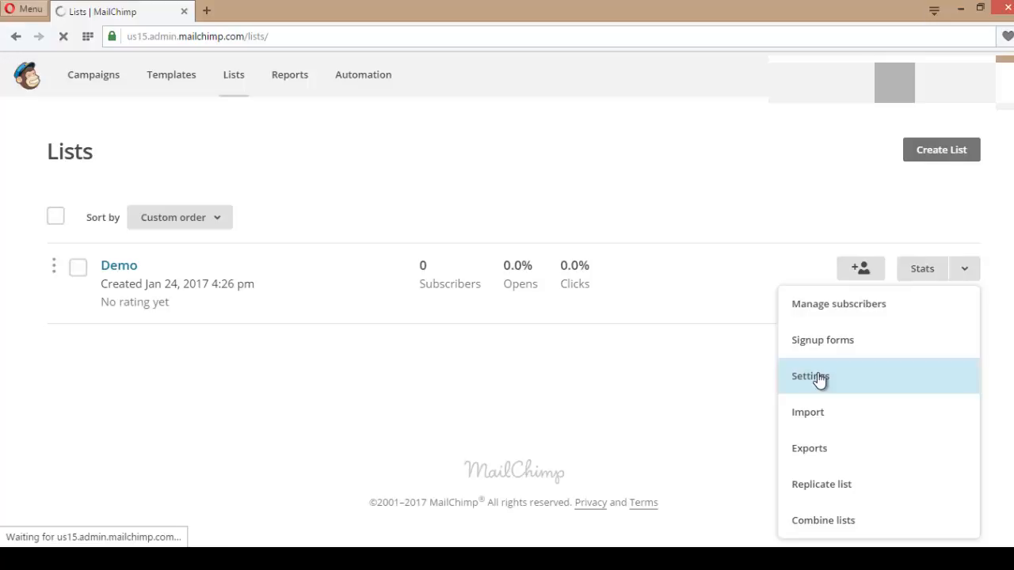
# Open Demo list settings and select the unique list id 81a7d92806
pyautogui.click(810, 376)
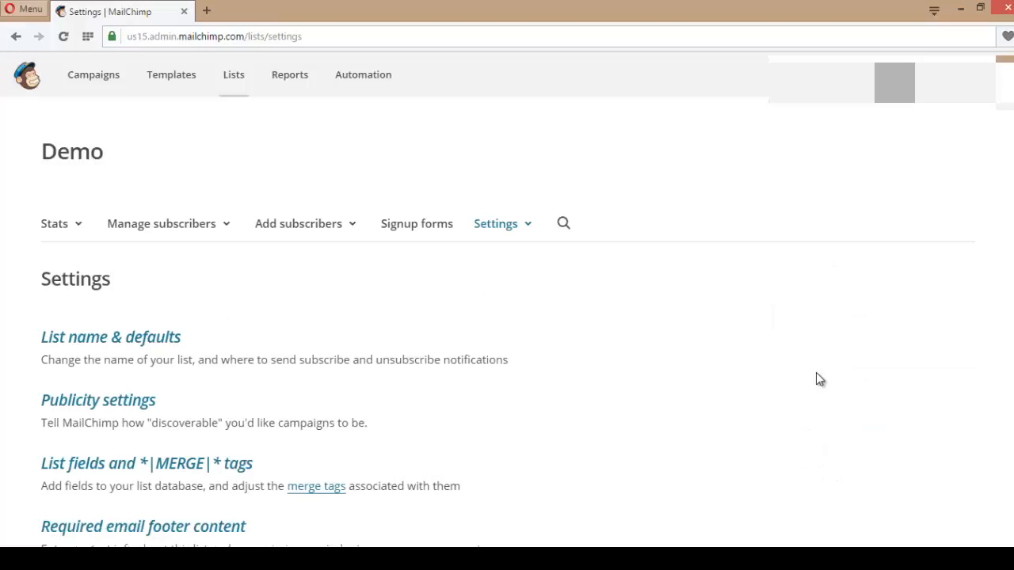
pyautogui.moveTo(469, 380)
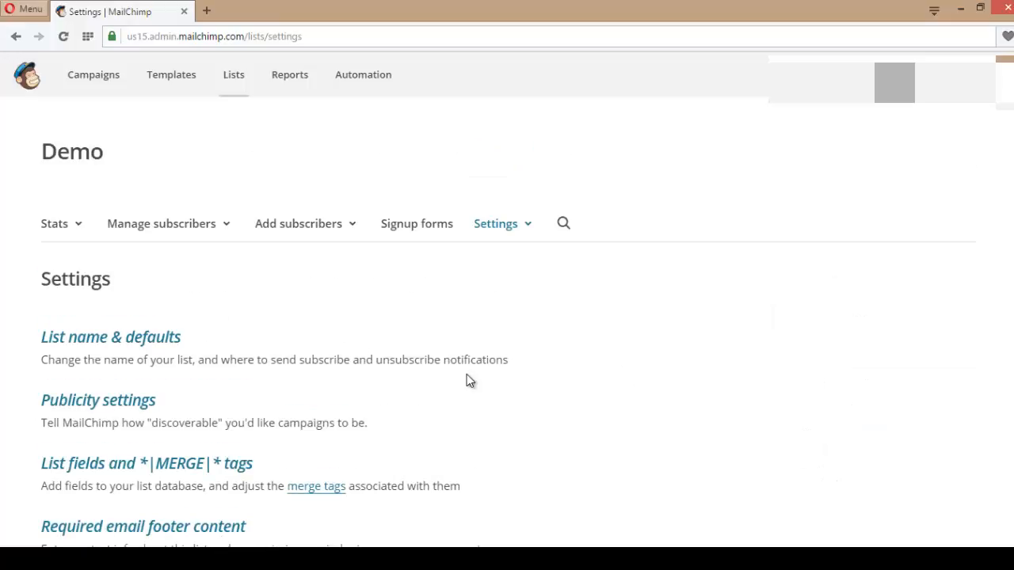
pyautogui.scroll(-3)
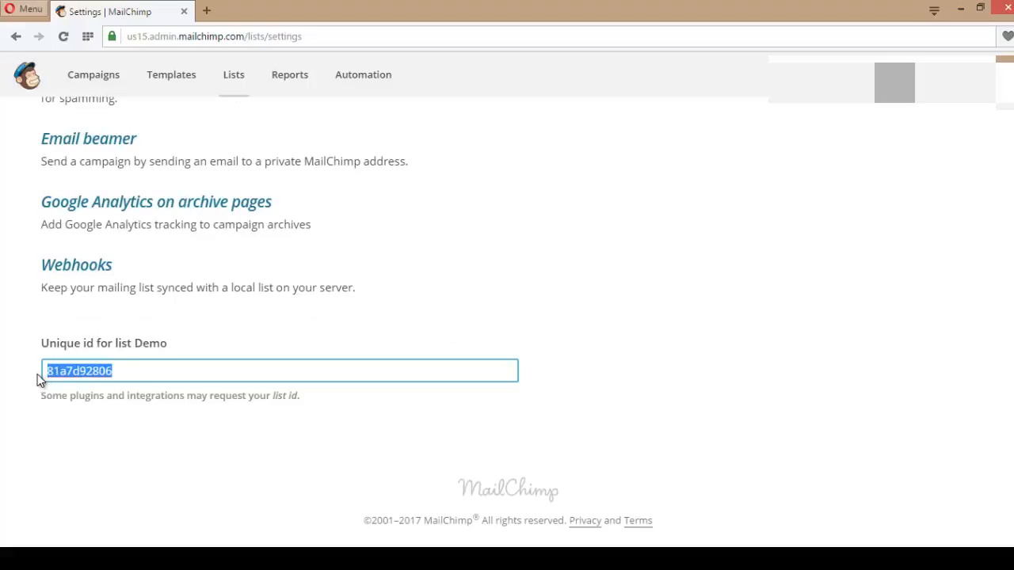
pyautogui.click(47, 370)
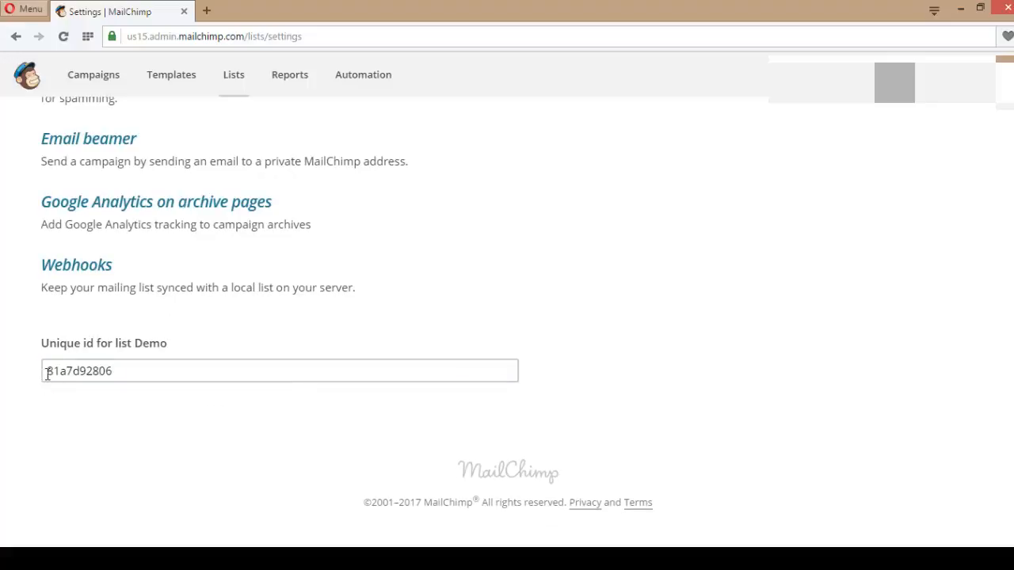
pyautogui.scroll(3)
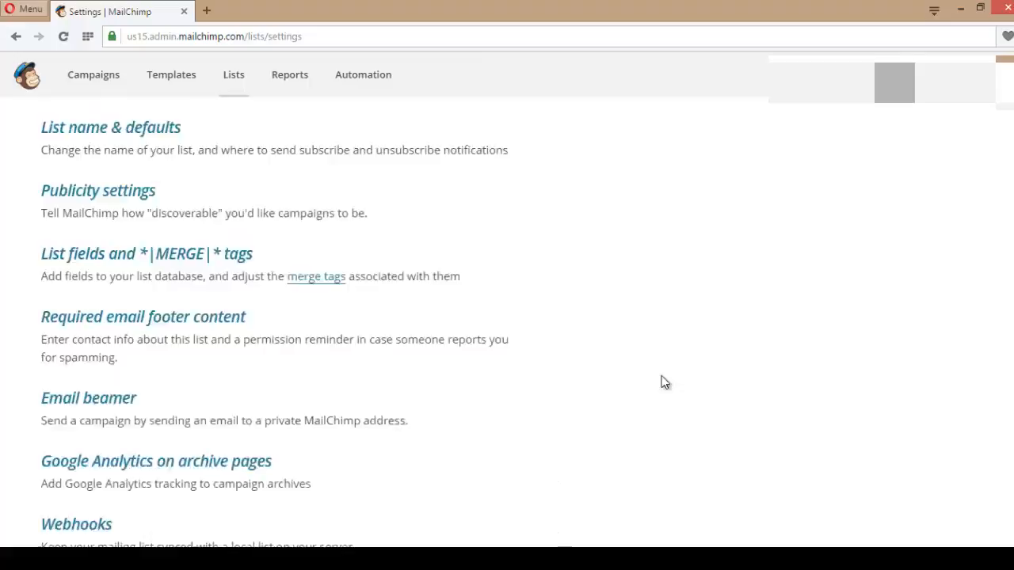